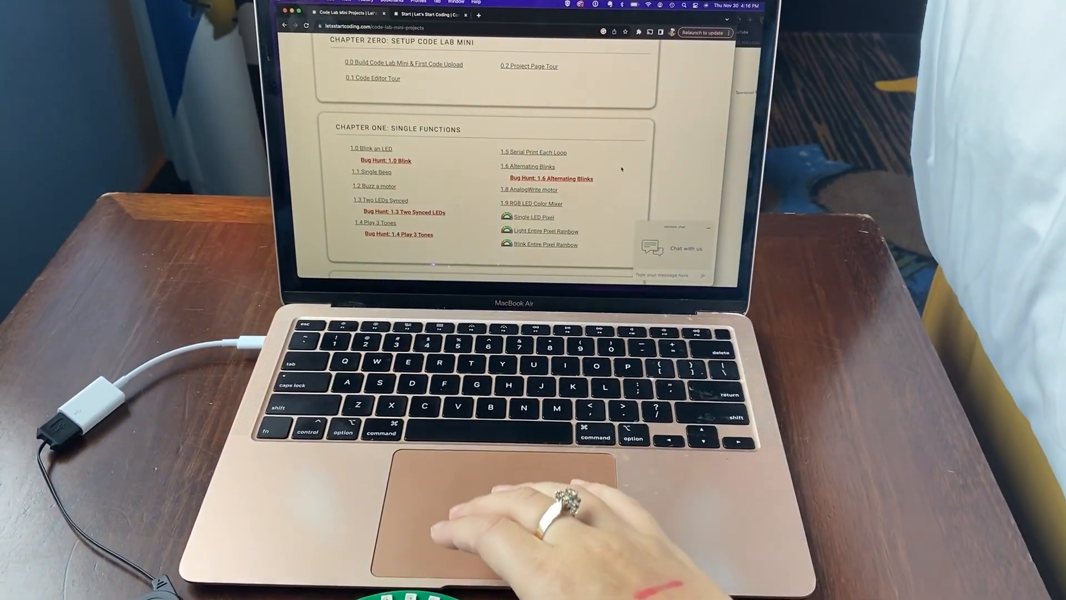
{"action": "scroll", "scroll_direction": "down", "scroll_amount": 3}
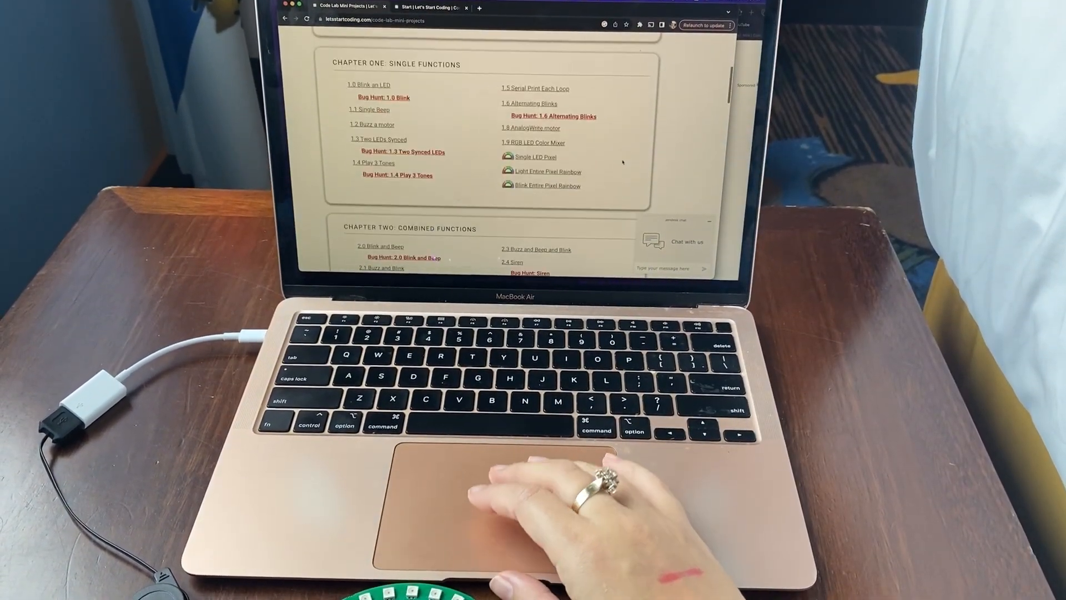
{"action": "scroll", "scroll_direction": "down", "scroll_amount": 3}
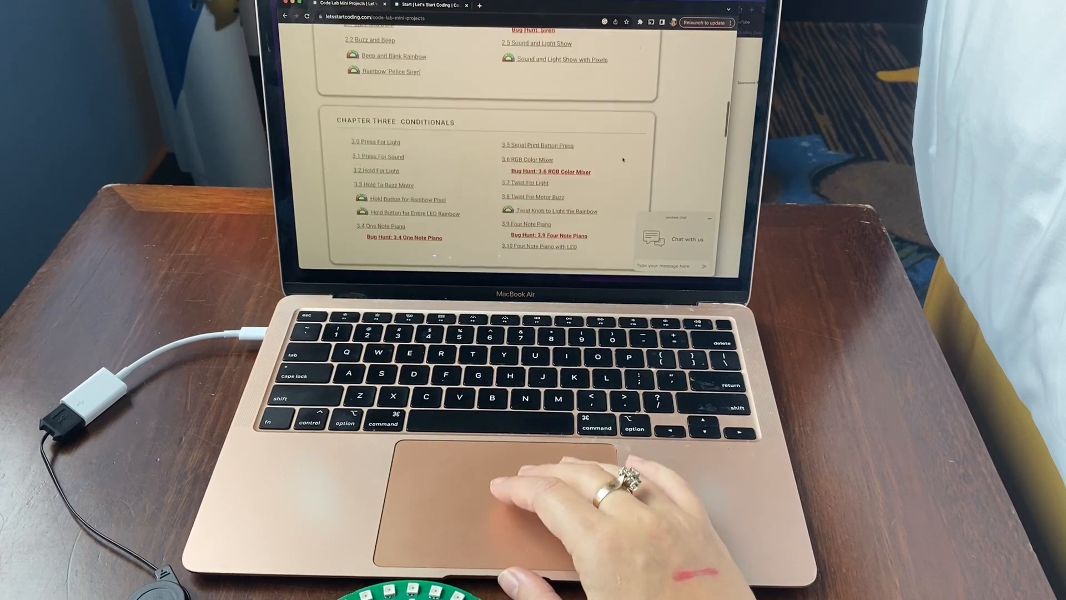
{"action": "scroll", "scroll_direction": "down", "scroll_amount": 3}
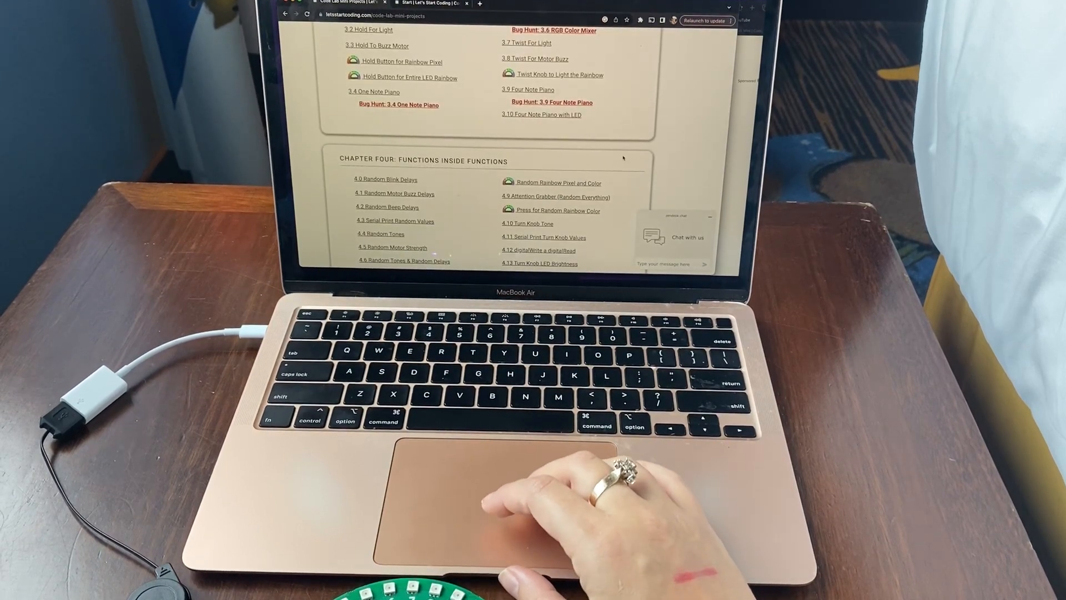
{"action": "scroll", "scroll_direction": "down", "scroll_amount": 3}
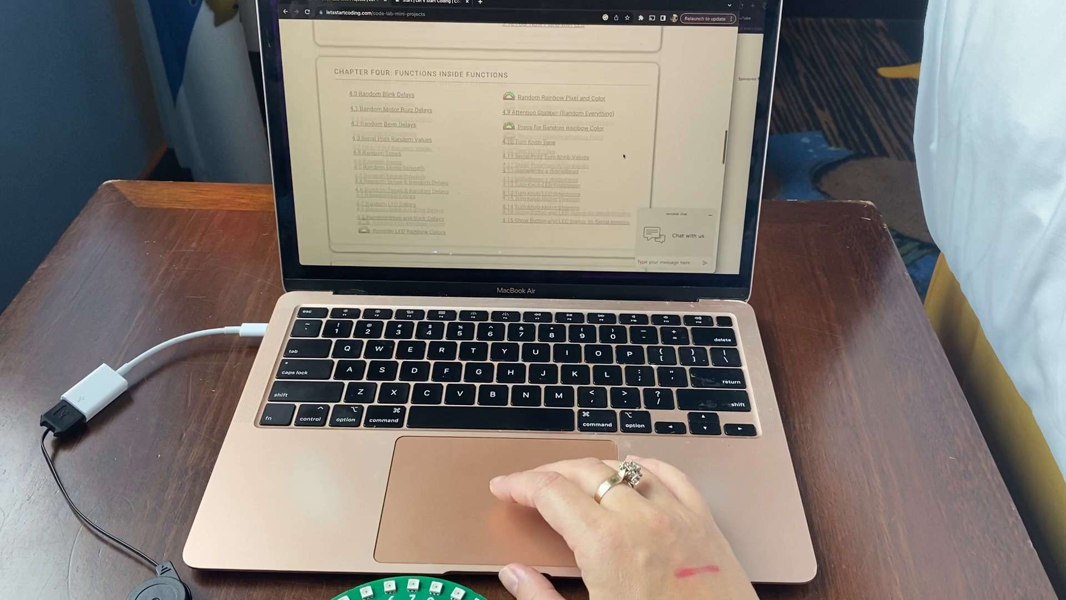
{"action": "scroll", "scroll_direction": "down", "scroll_amount": 3}
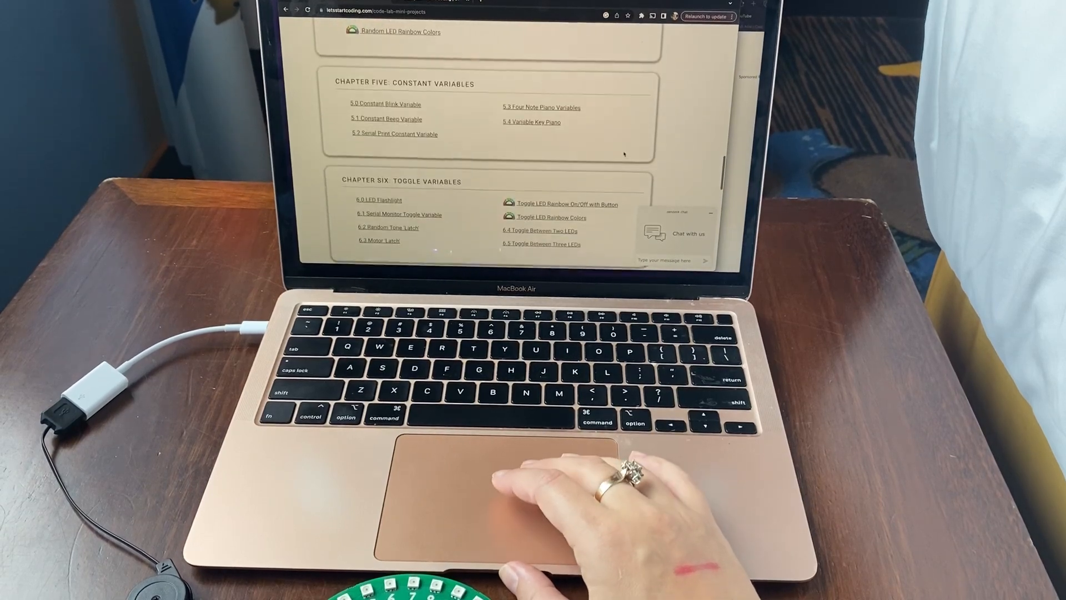
{"action": "scroll", "scroll_direction": "up", "scroll_amount": 3}
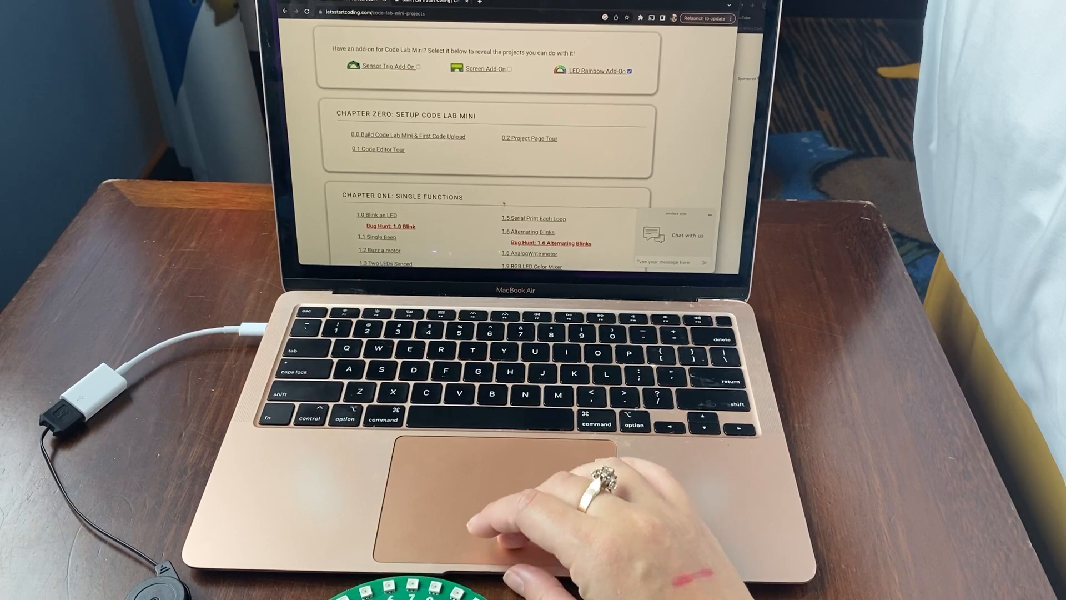
{"action": "scroll", "scroll_direction": "down", "scroll_amount": 3}
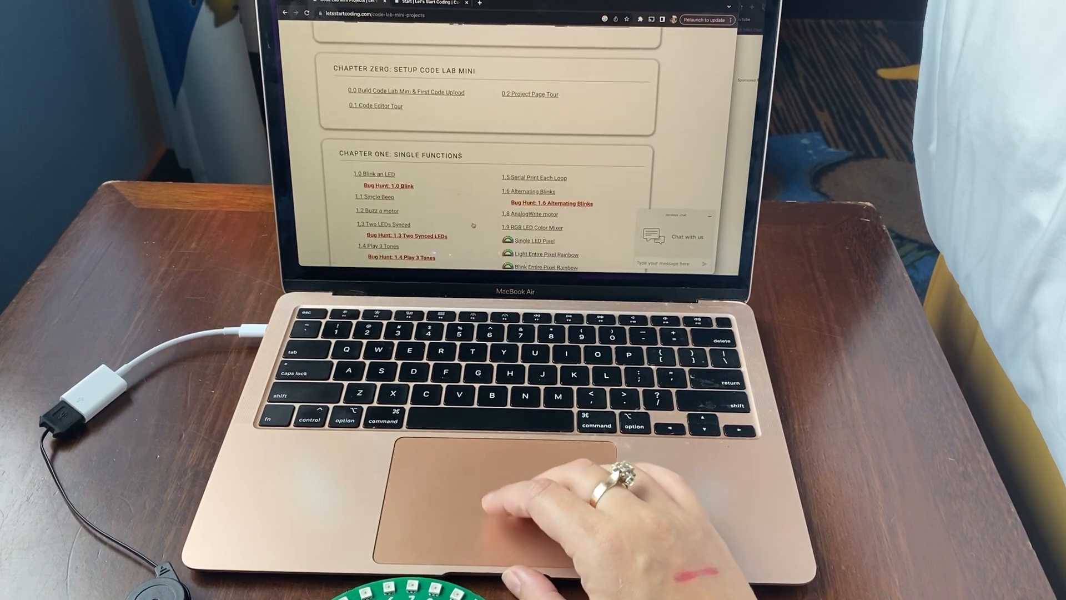
{"action": "scroll", "scroll_direction": "down", "scroll_amount": 3}
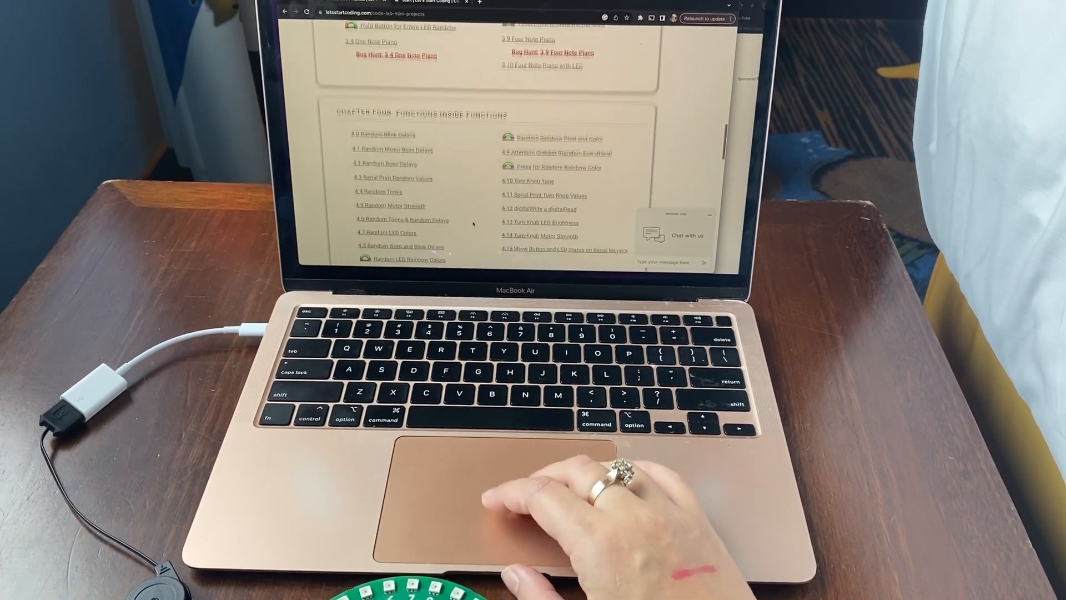
{"action": "scroll", "scroll_direction": "down", "scroll_amount": 3}
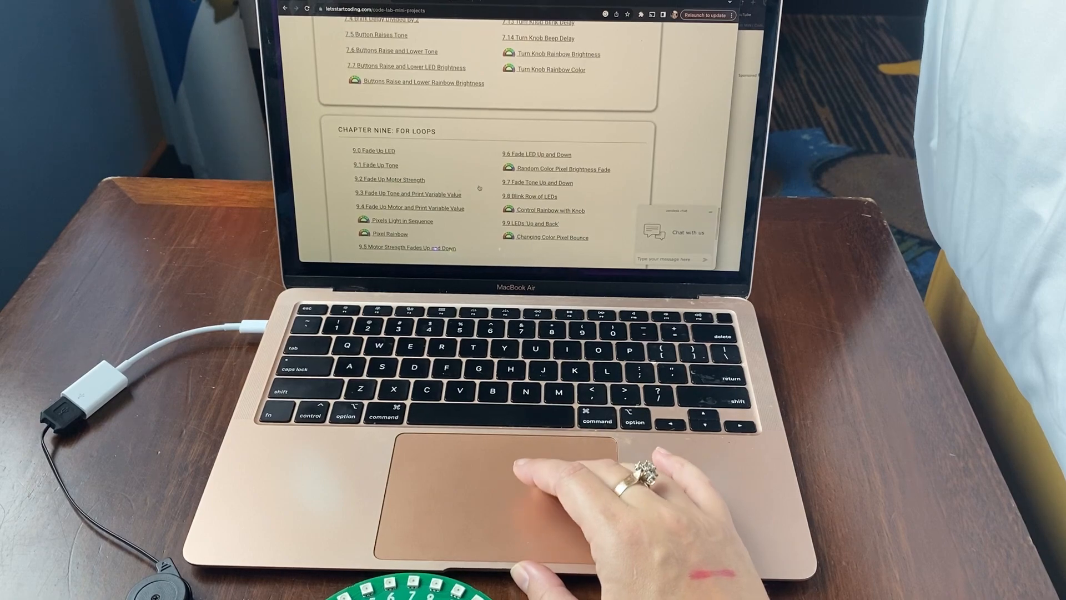
{"action": "scroll", "scroll_direction": "up", "scroll_amount": 3}
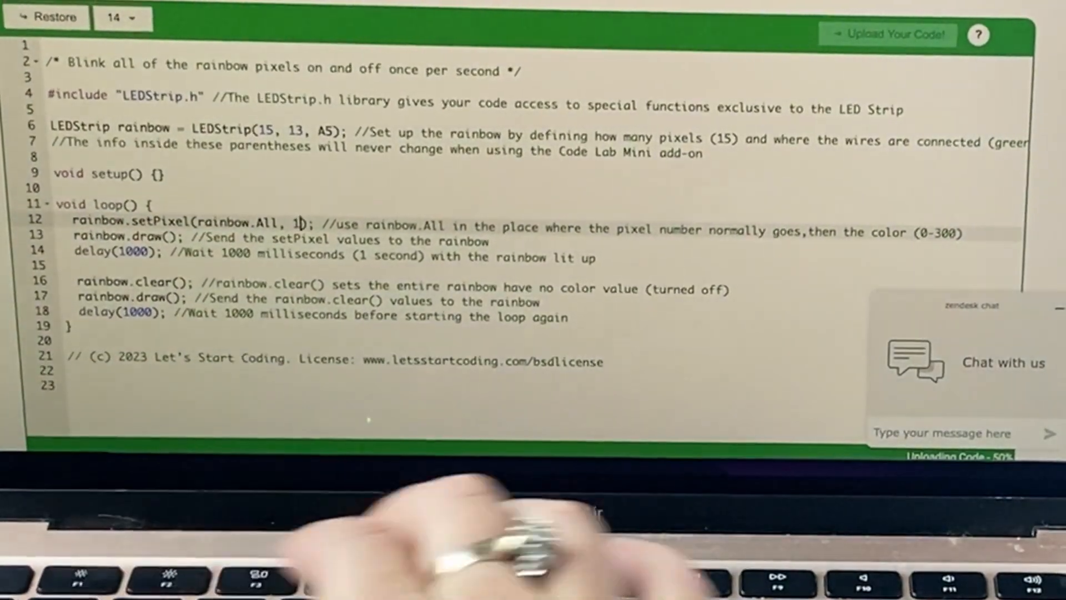
{"action": "type", "text": "00"}
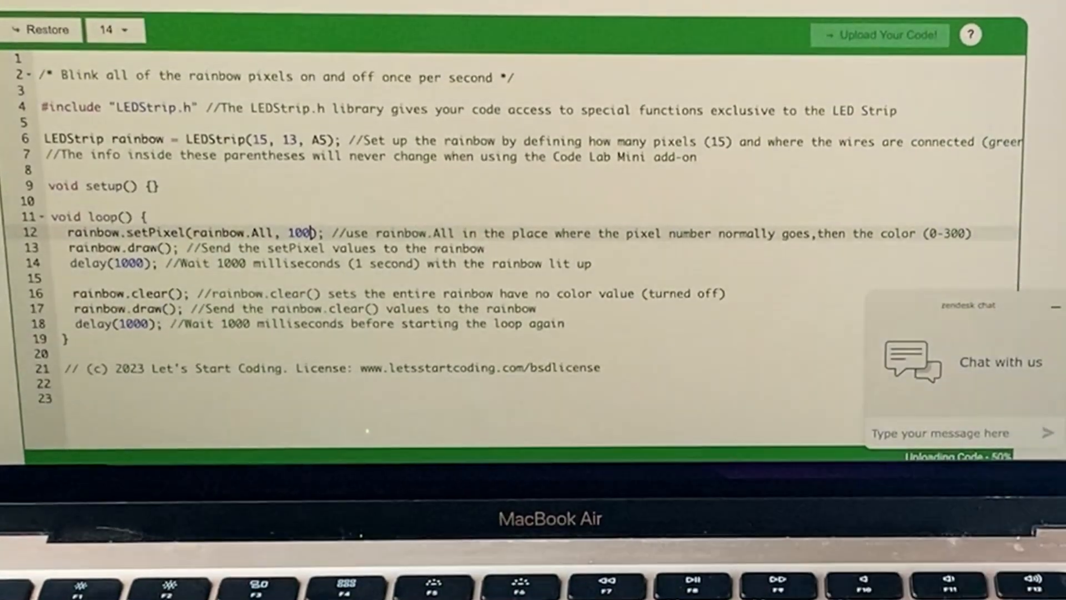